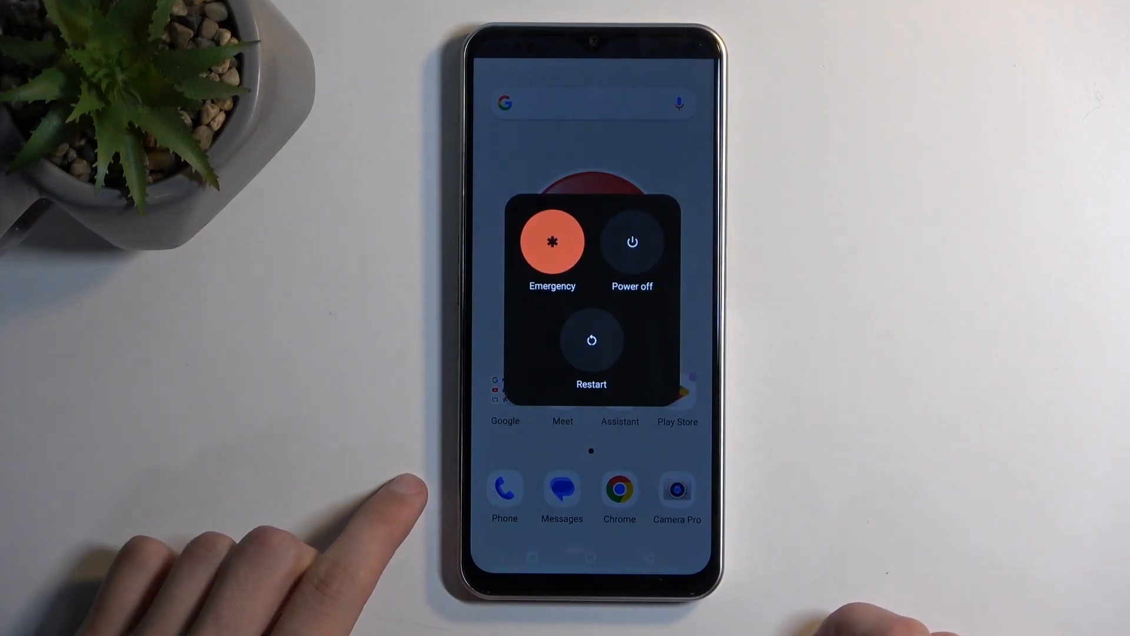
Choose Power off from the Emporia E6 power menu to shut the phone down
left_click(632, 241)
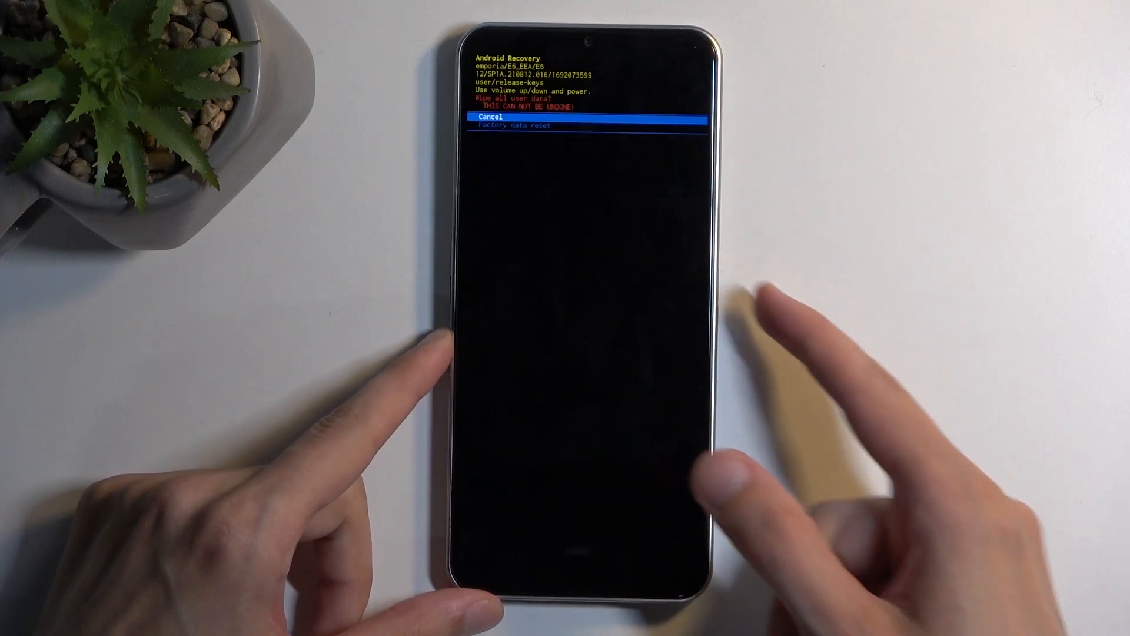
Move the 'Wipe all user data?' selection from Cancel to Factory data reset
key("VolumeDown")
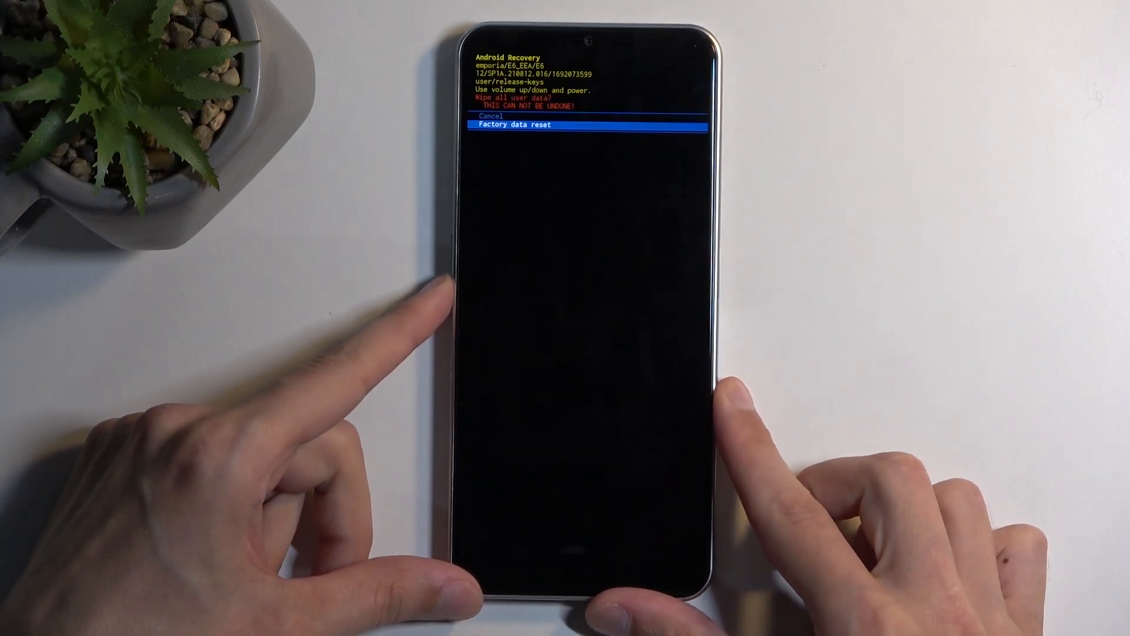